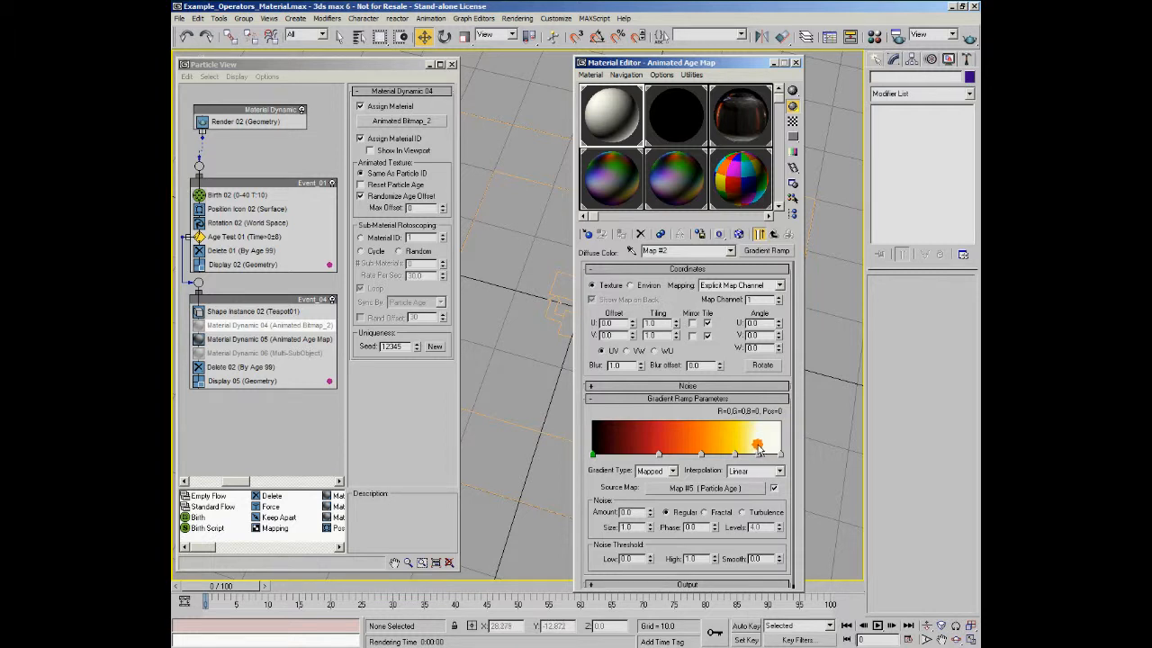
Keep the Gradient Type as Mapped and show the Source Map #5 (Particle Age) parameters.
drag(760, 445, 736, 444)
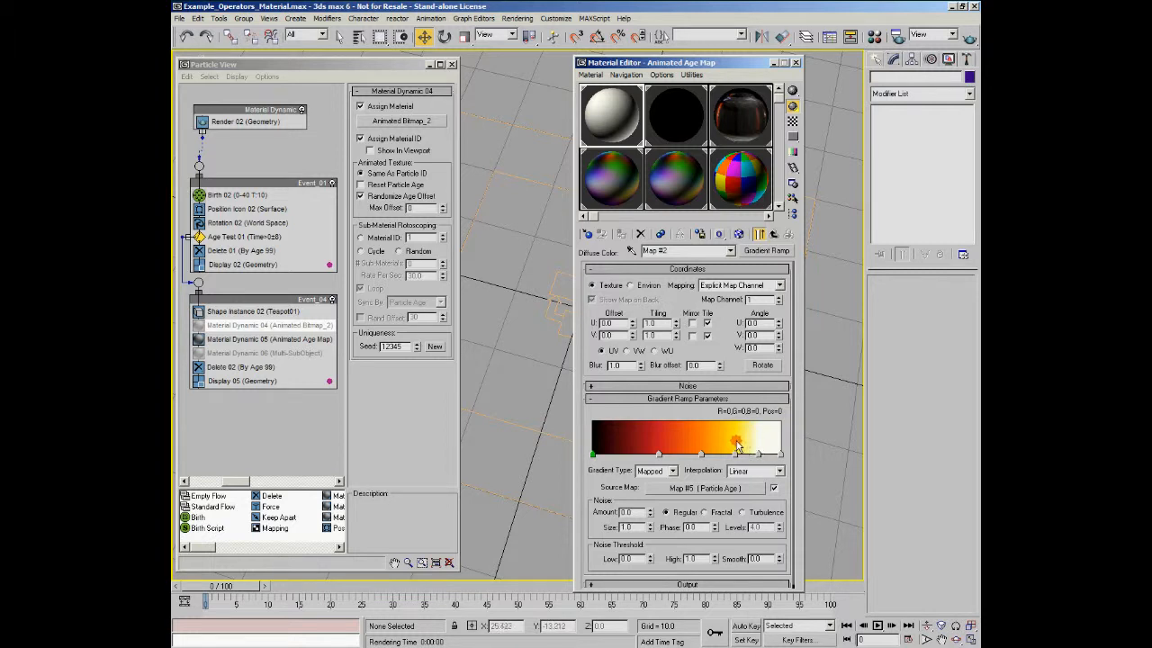
drag(734, 446, 700, 443)
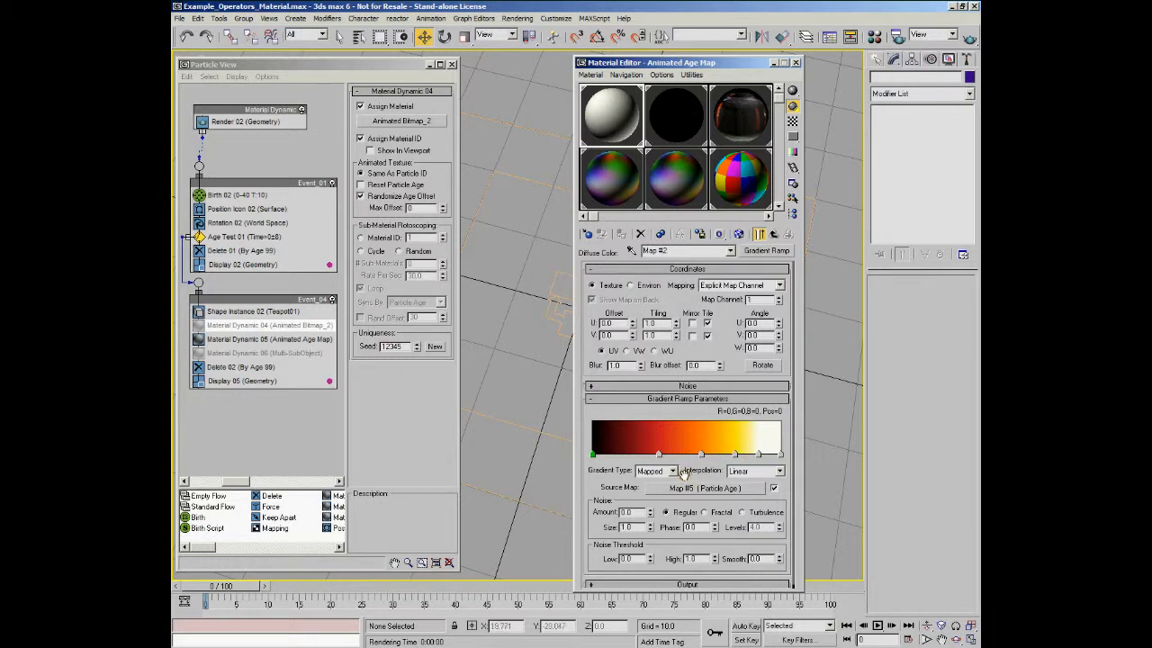
click(671, 472)
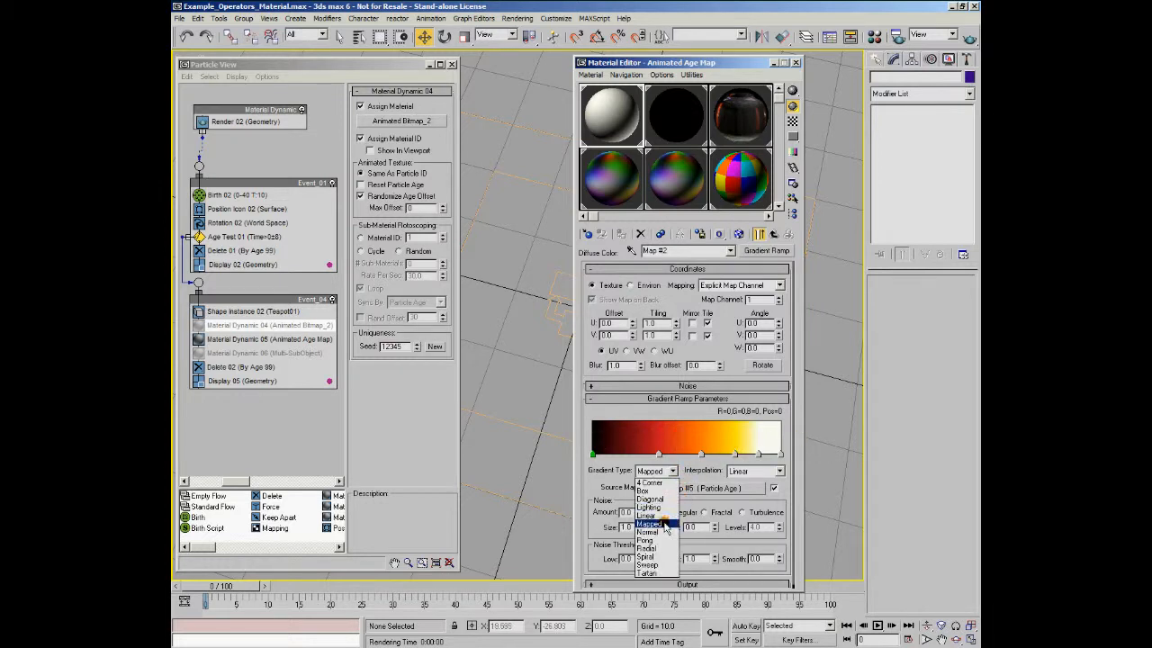
click(648, 524)
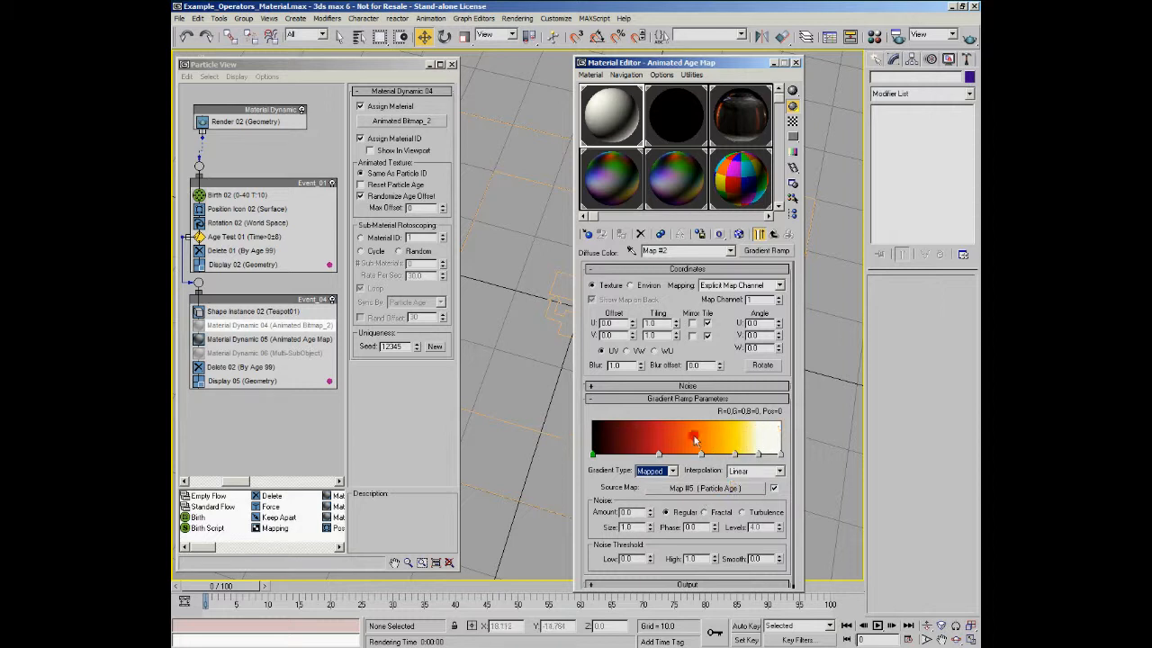
drag(695, 441, 777, 431)
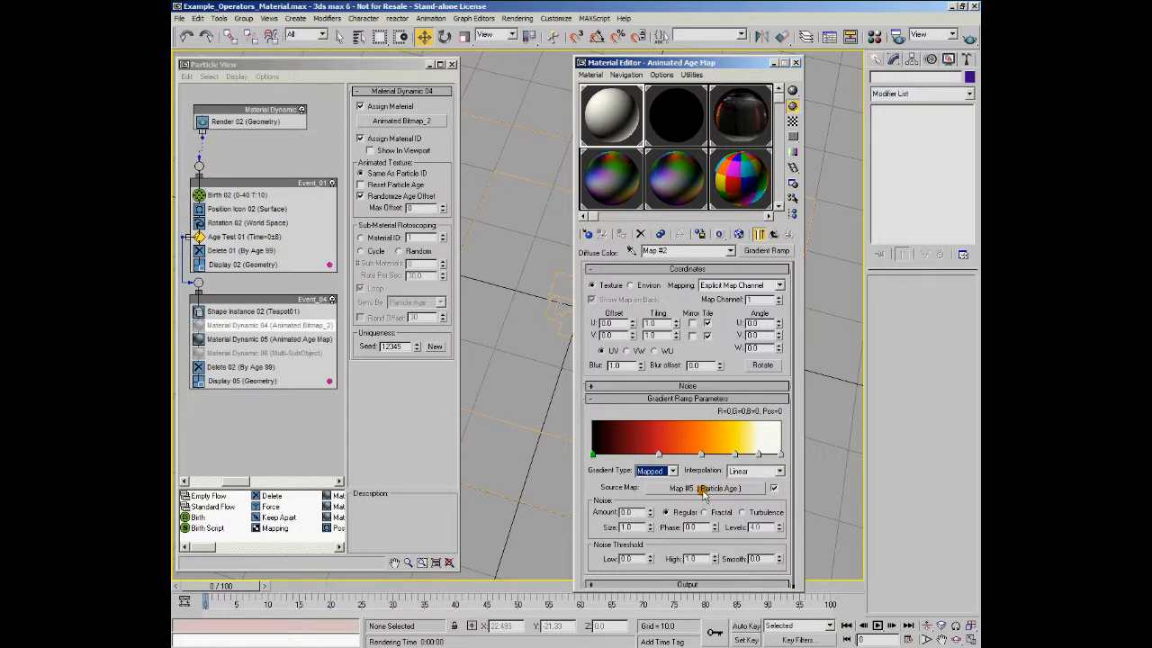
click(706, 488)
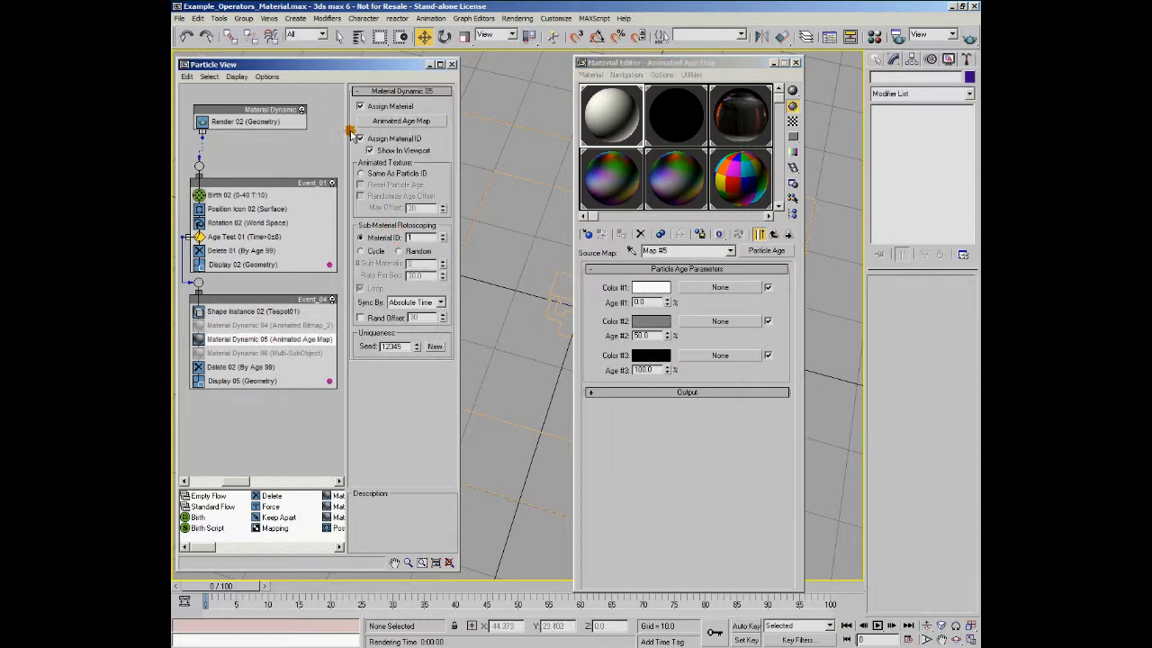
mouse_move(449, 124)
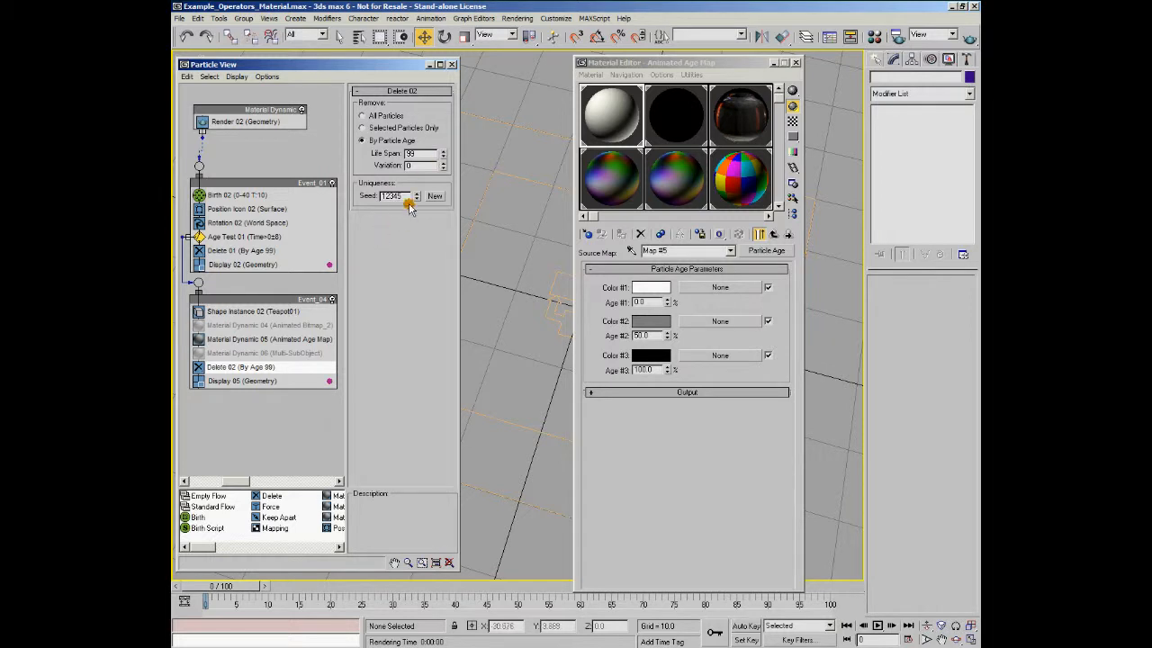
mouse_move(374, 270)
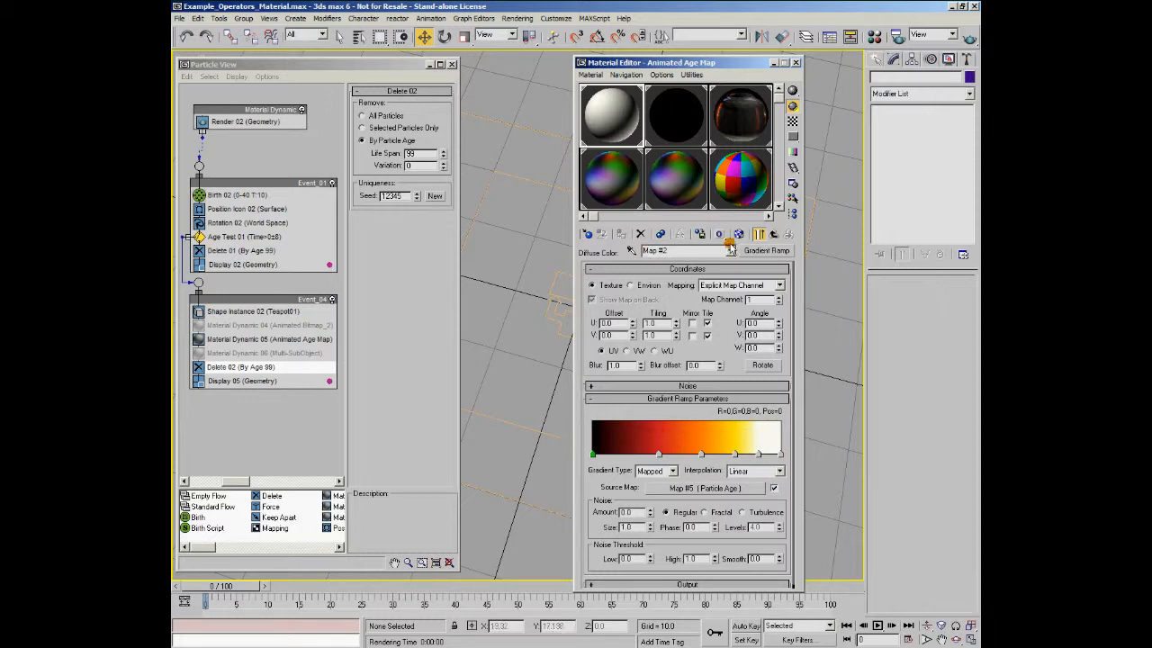
Close the Material Editor and launch a Quick Render of the animation sequence.
click(760, 234)
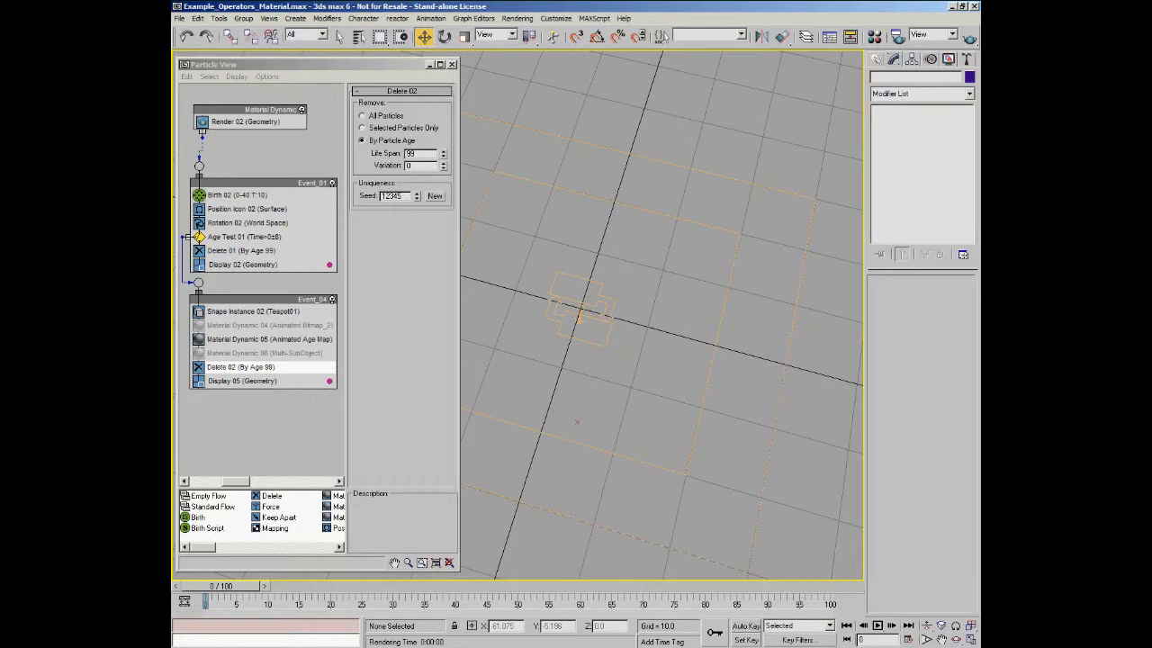
click(857, 54)
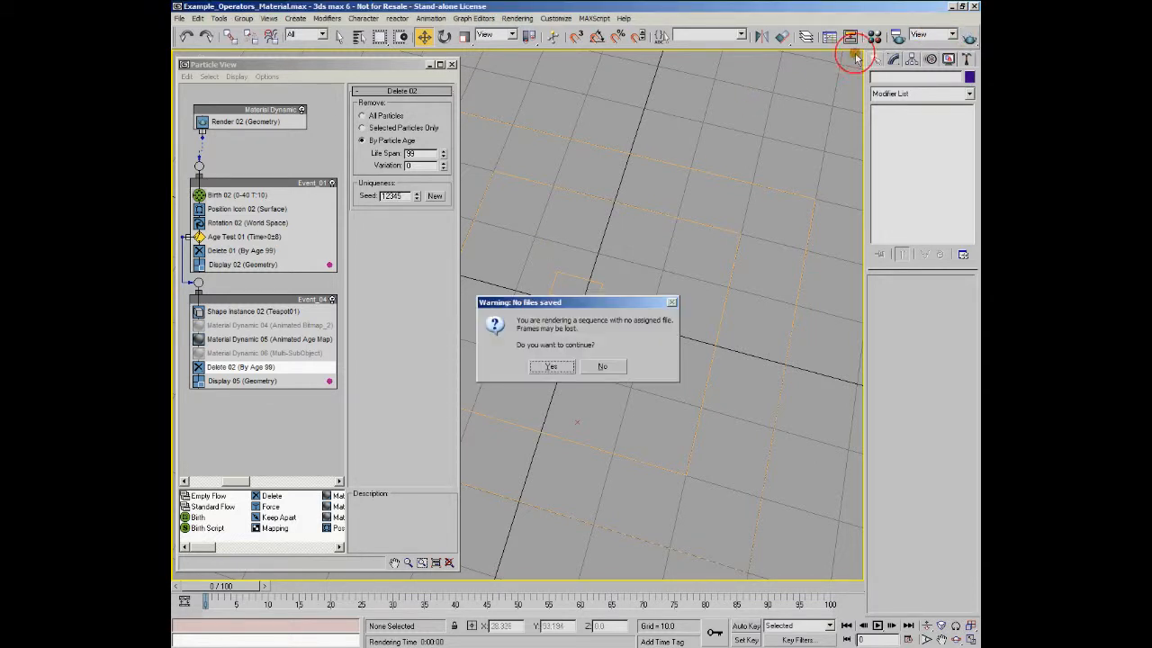
Accept the 'No files saved' warning and let the Camera01 frames render.
click(550, 367)
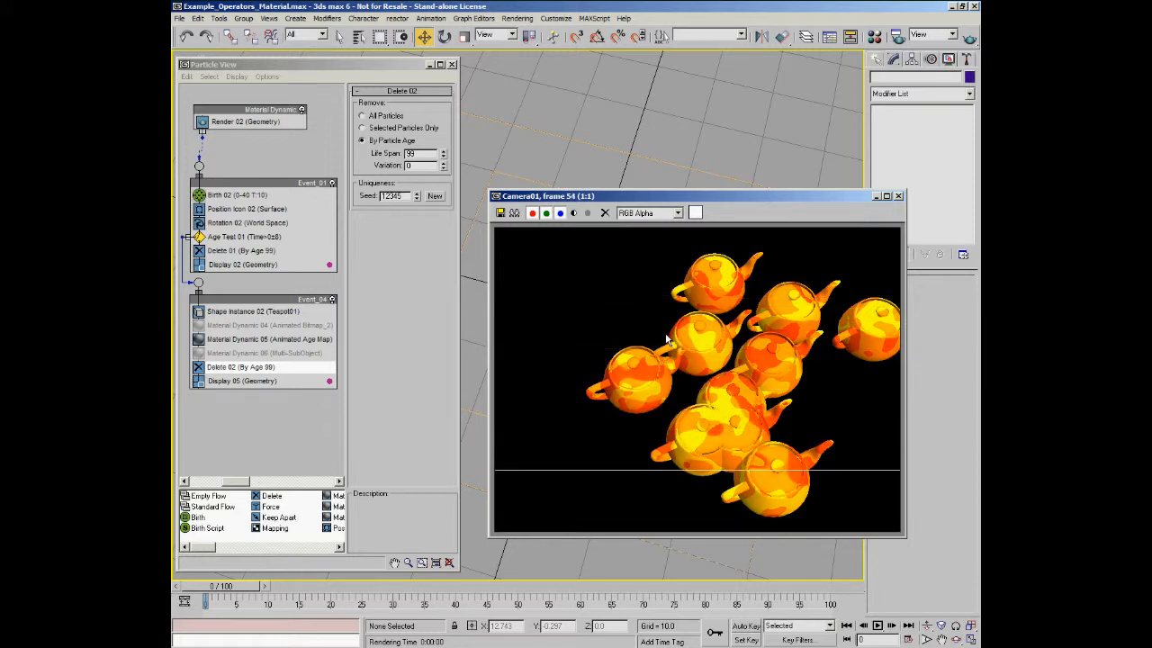
click(876, 625)
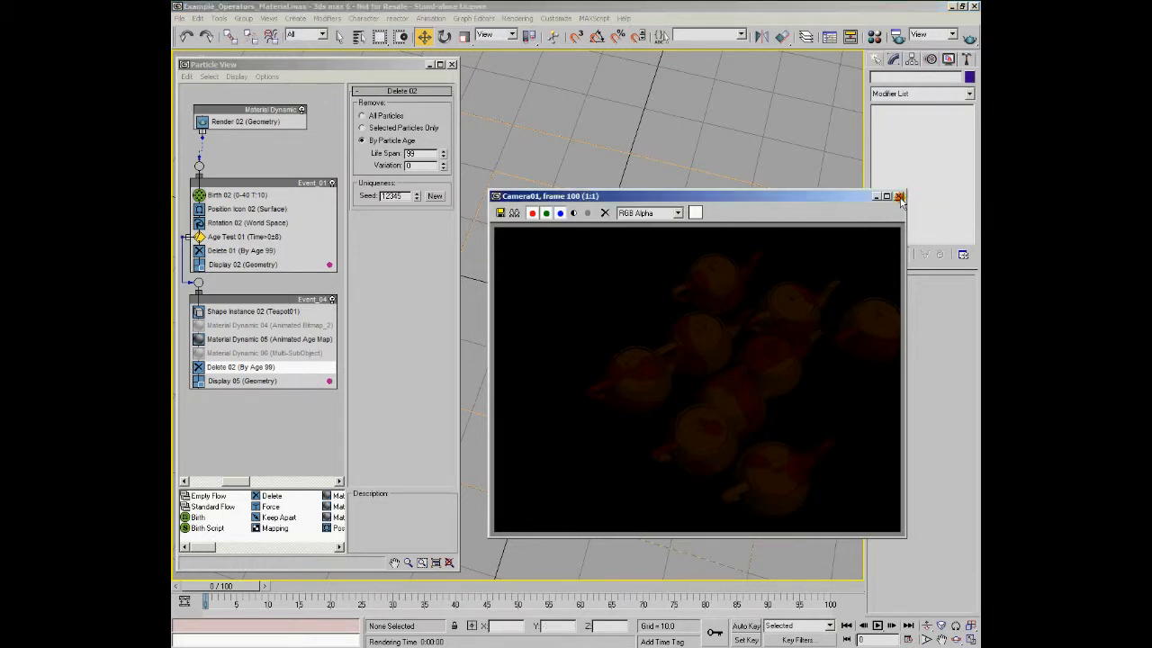
Close the render window and select the Material Dynamic 06 (Multi-SubObject) operator in Particle View.
click(900, 196)
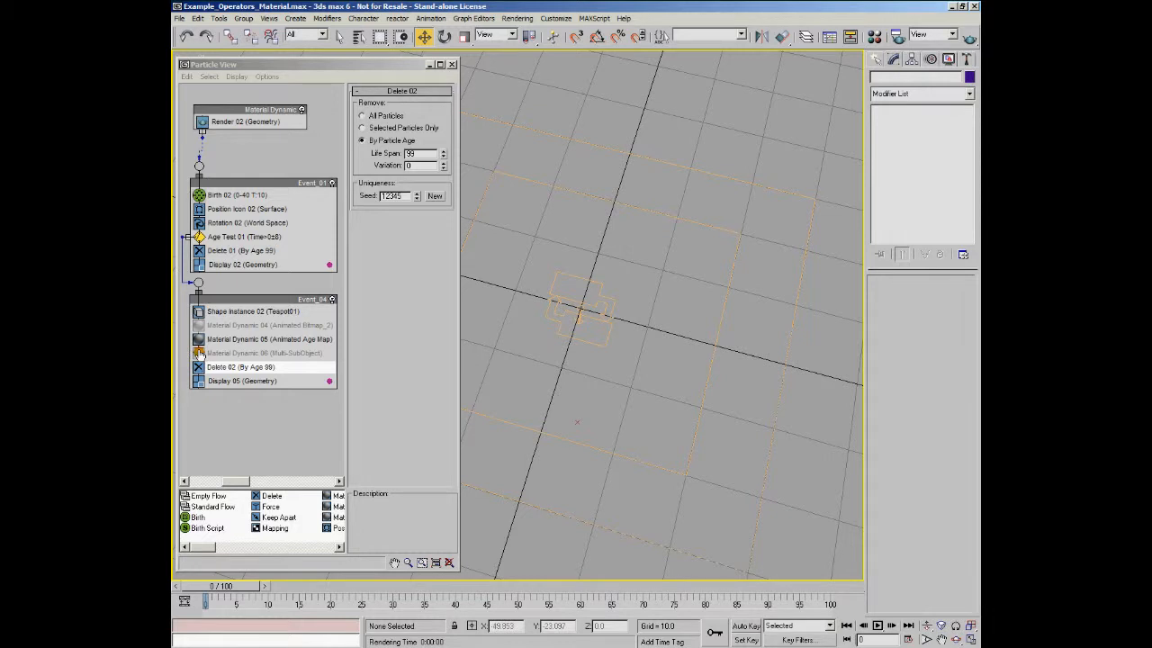
click(263, 351)
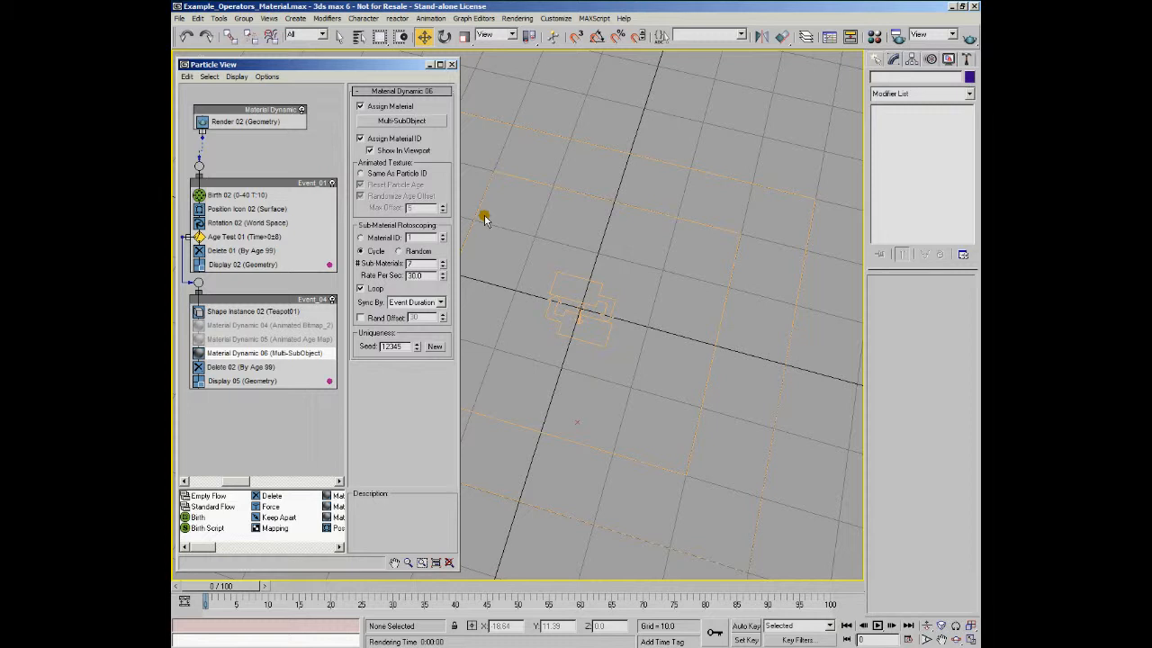
mouse_move(507, 241)
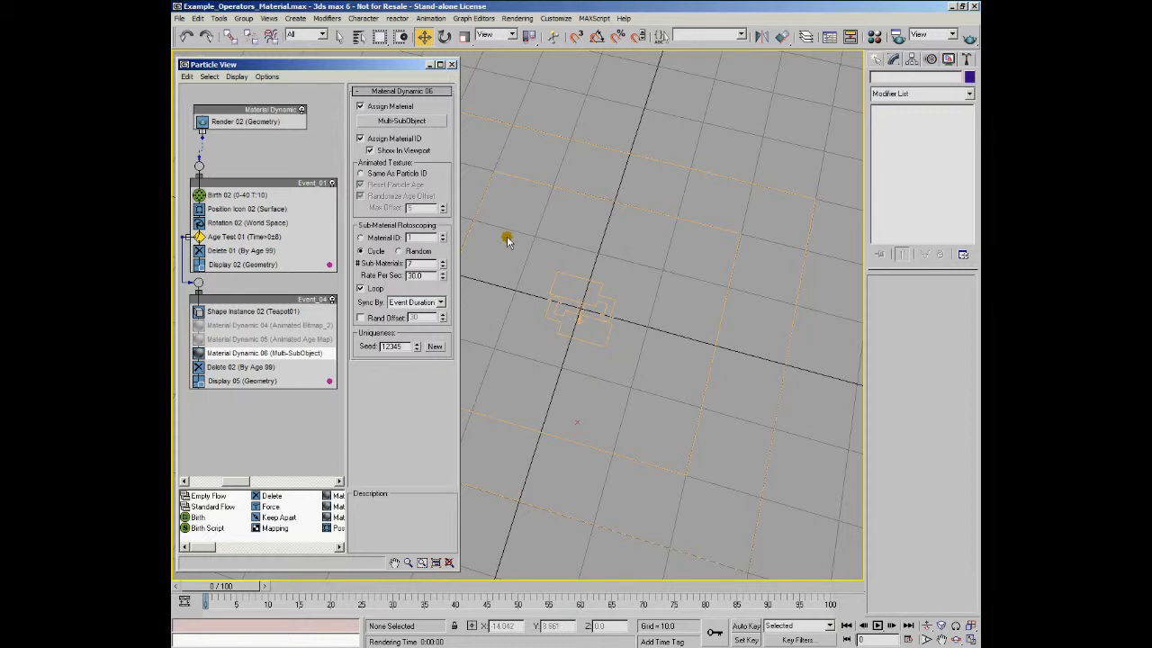
mouse_move(526, 273)
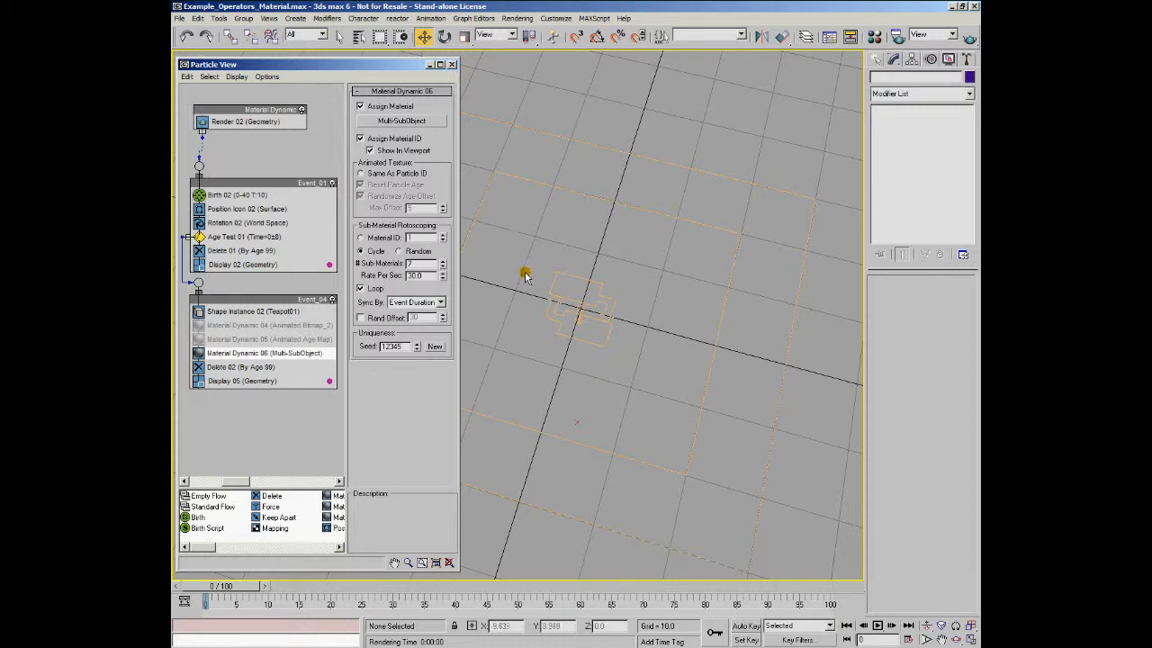